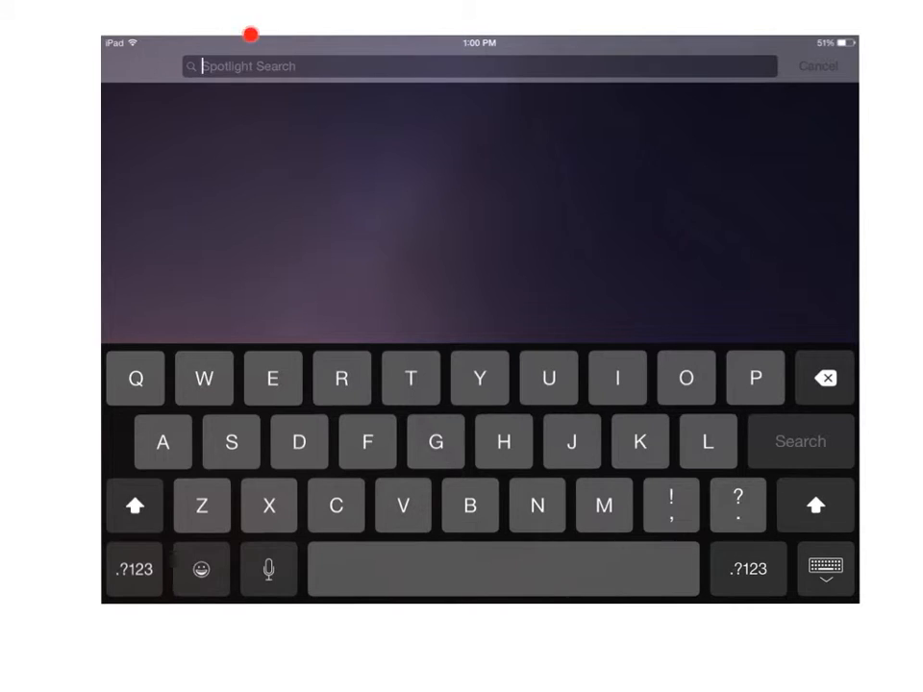
pyautogui.moveTo(340, 124)
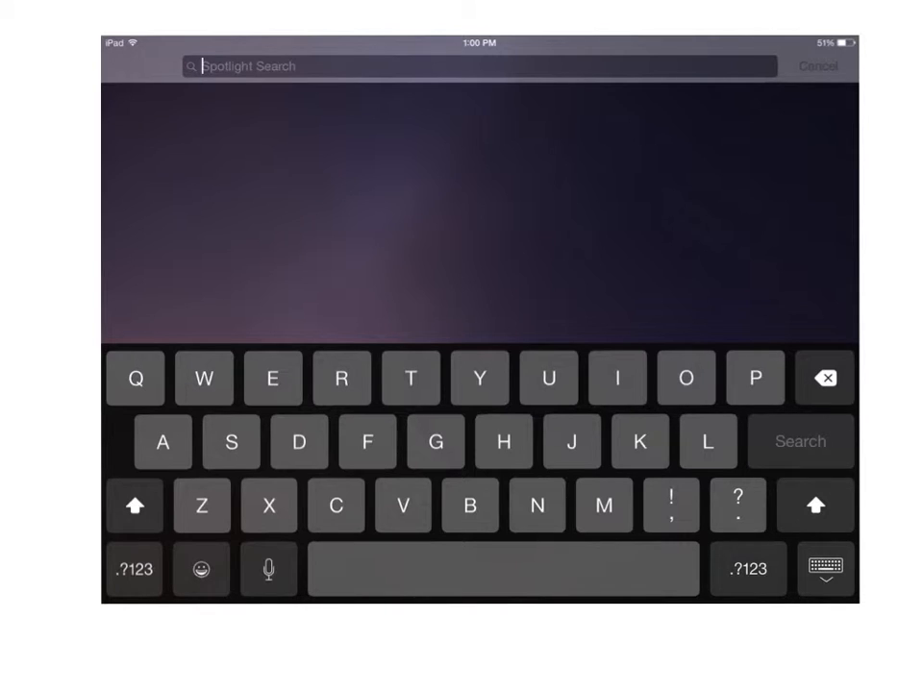
# Search Spotlight for "exp" to surface Explain Everything as the top hit.
pyautogui.click(283, 327)
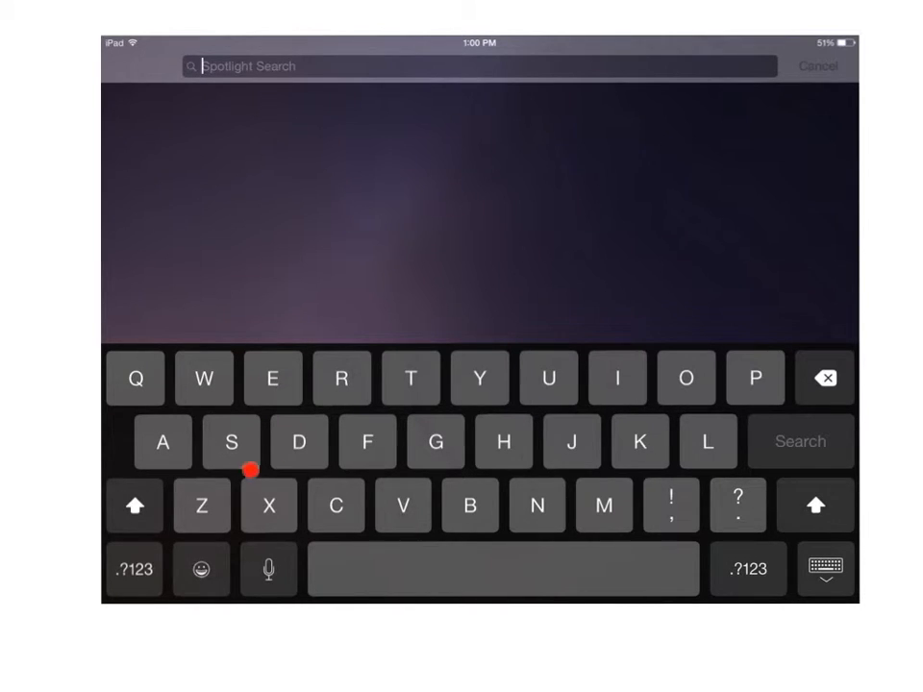
pyautogui.write('expl')
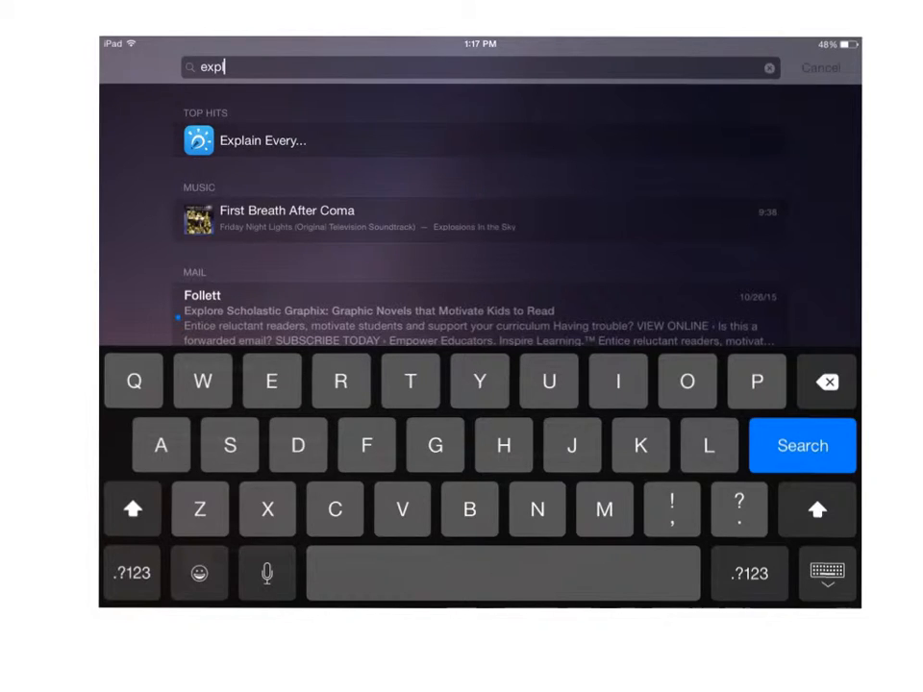
# Launch Explain Everything from the Spotlight results to reach its project gallery.
pyautogui.click(261, 139)
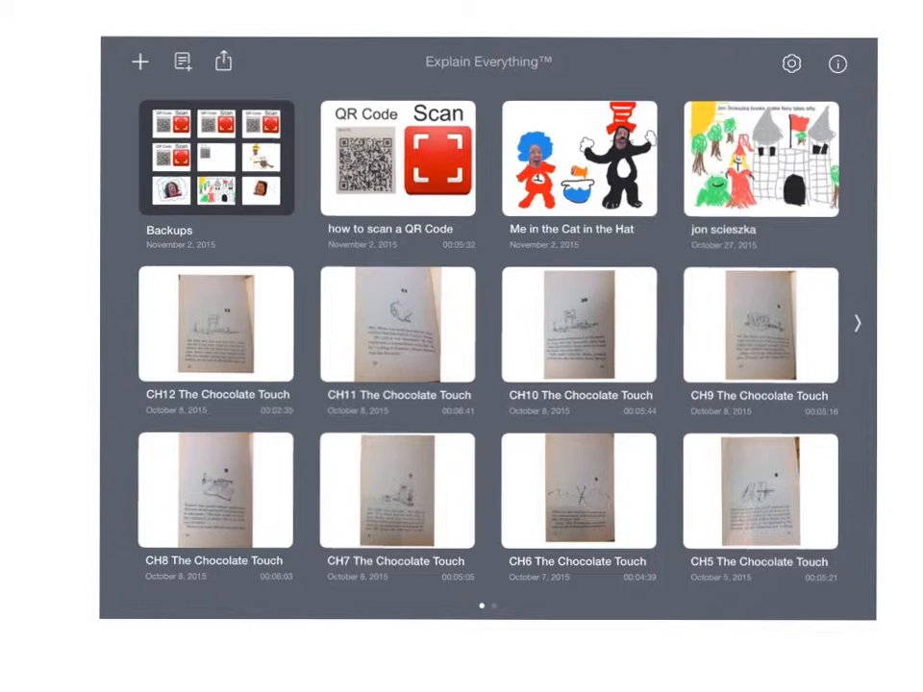
pyautogui.click(139, 61)
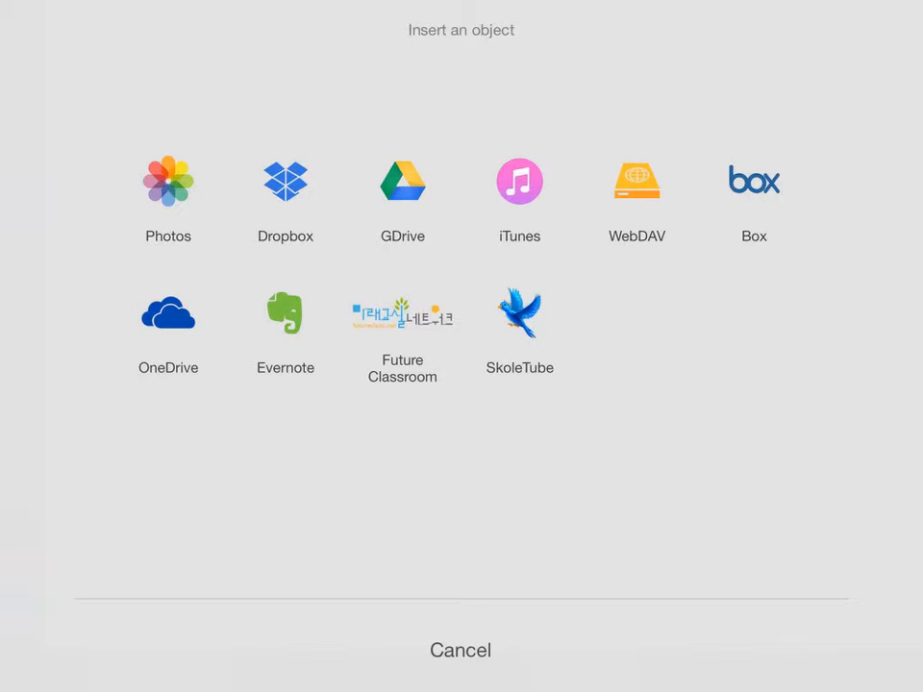
# Choose Photos as the image source to browse the Camera Roll.
pyautogui.click(167, 180)
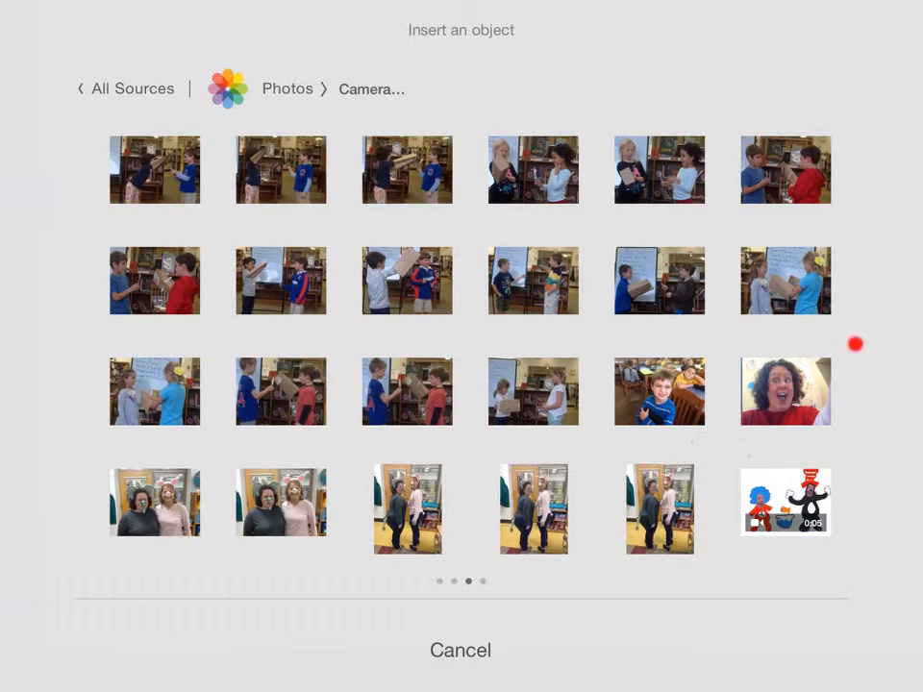
pyautogui.moveTo(848, 386)
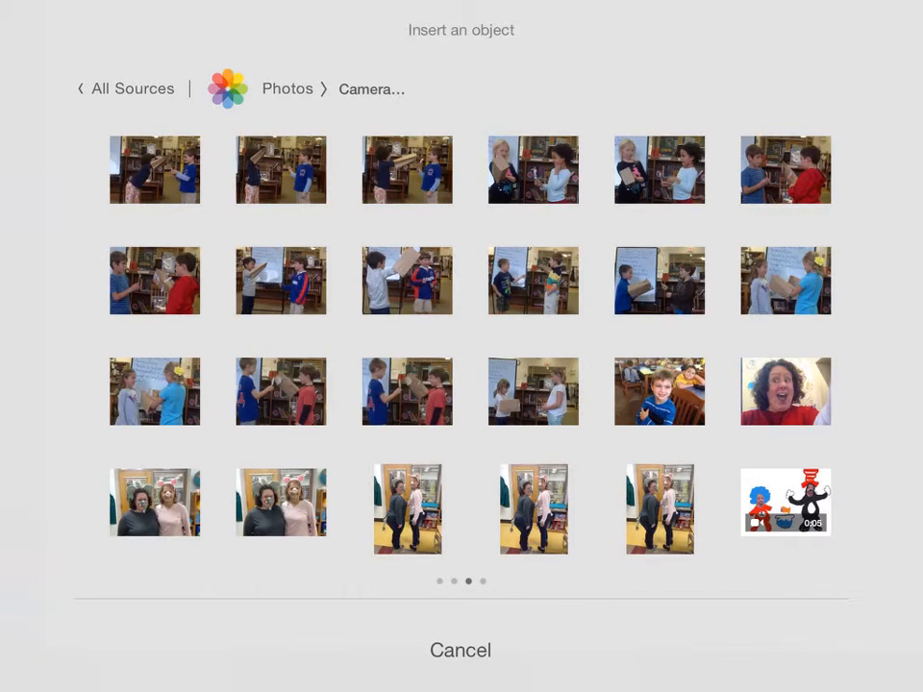
pyautogui.click(785, 391)
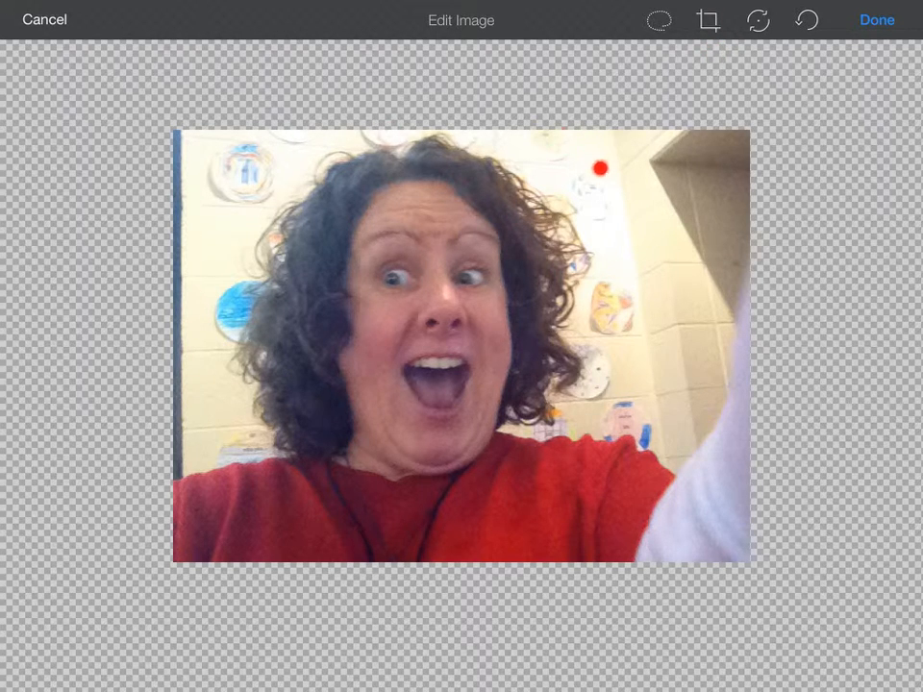
pyautogui.moveTo(598, 165); pyautogui.dragTo(236, 504)
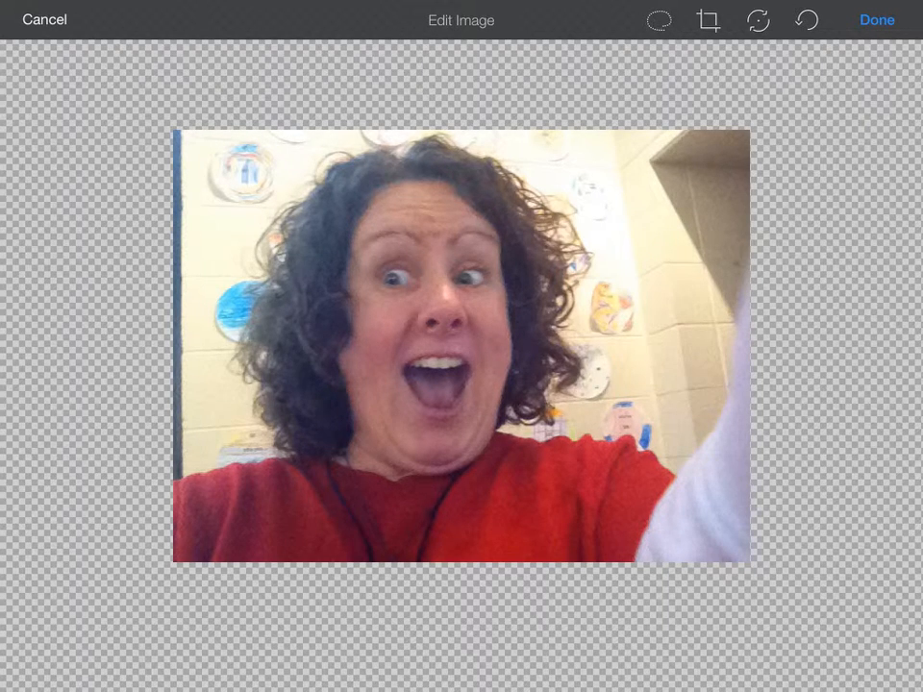
pyautogui.click(709, 19)
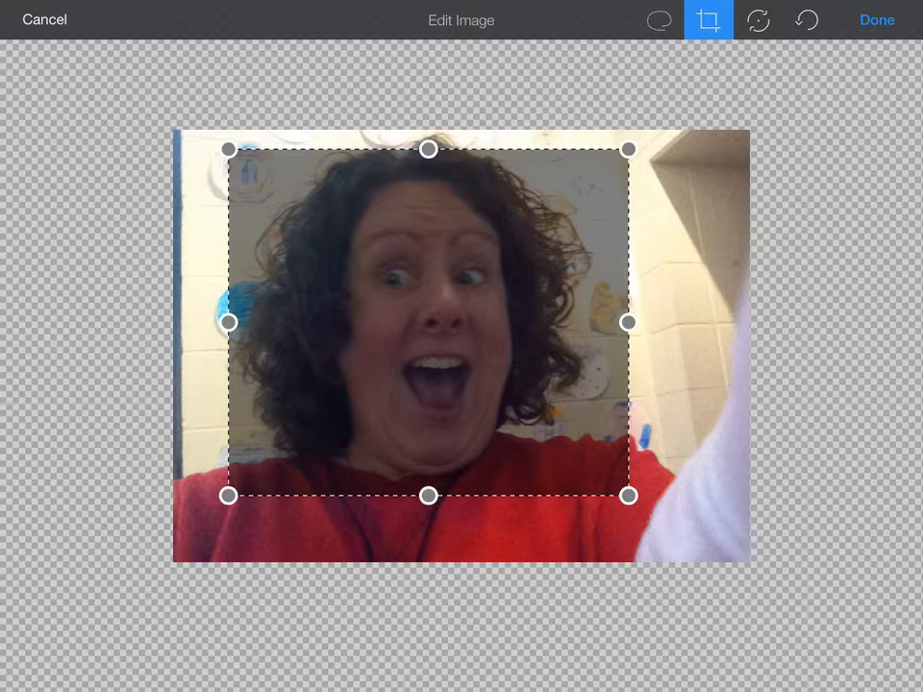
pyautogui.click(709, 19)
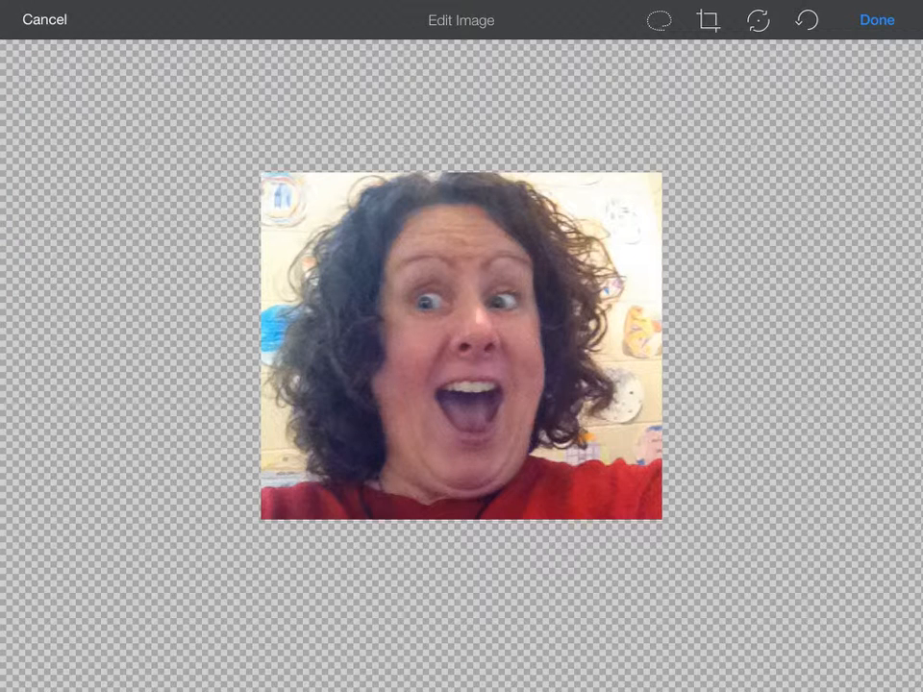
pyautogui.click(628, 237)
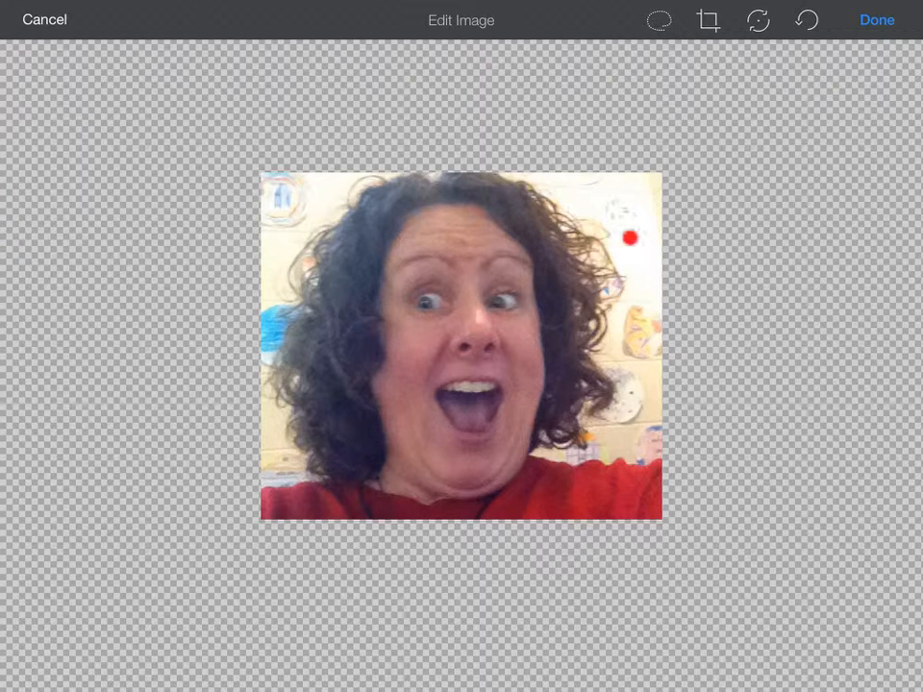
pyautogui.moveTo(627, 238); pyautogui.dragTo(298, 488)
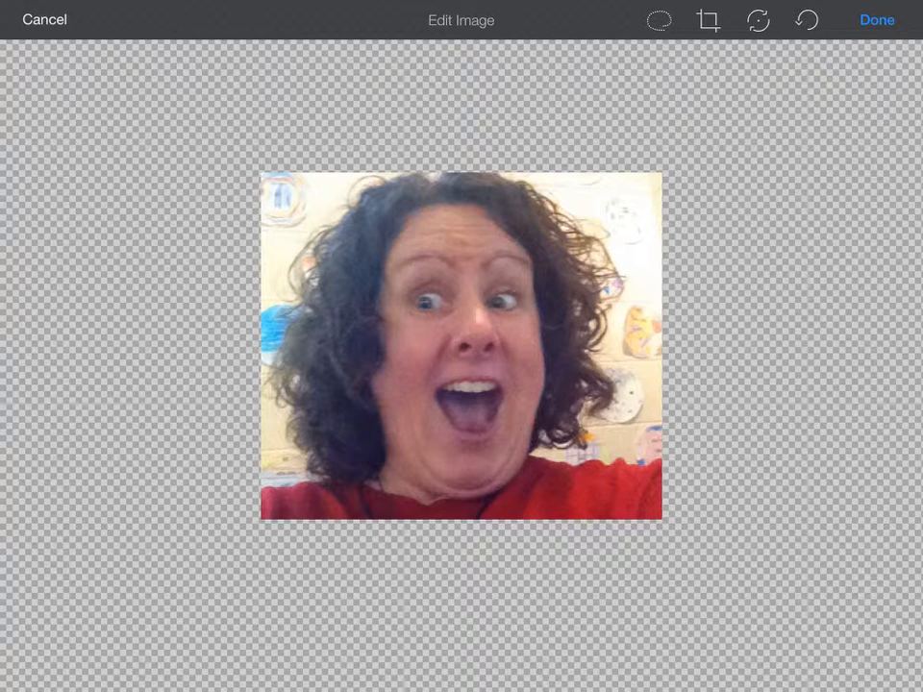
# Lasso around the head in the selfie and crop away the background.
pyautogui.moveTo(367, 185); pyautogui.dragTo(329, 477)
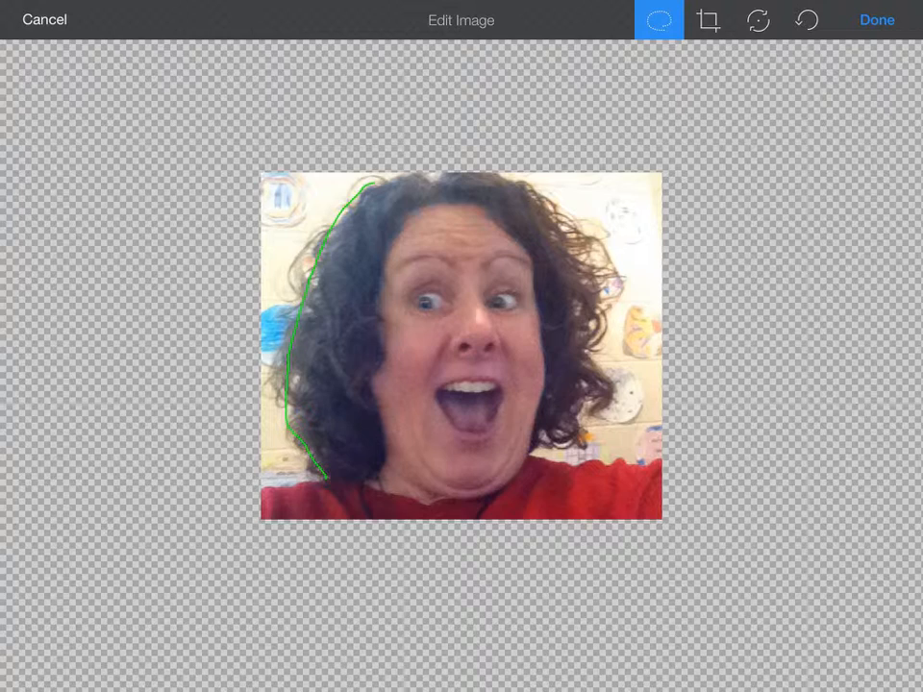
pyautogui.click(658, 19)
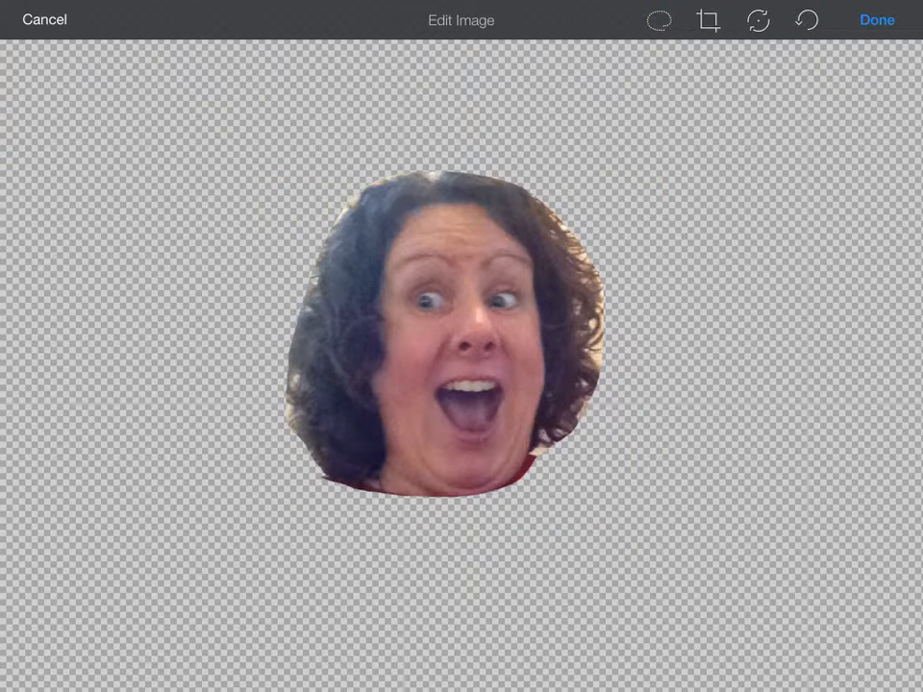
pyautogui.click(500, 473)
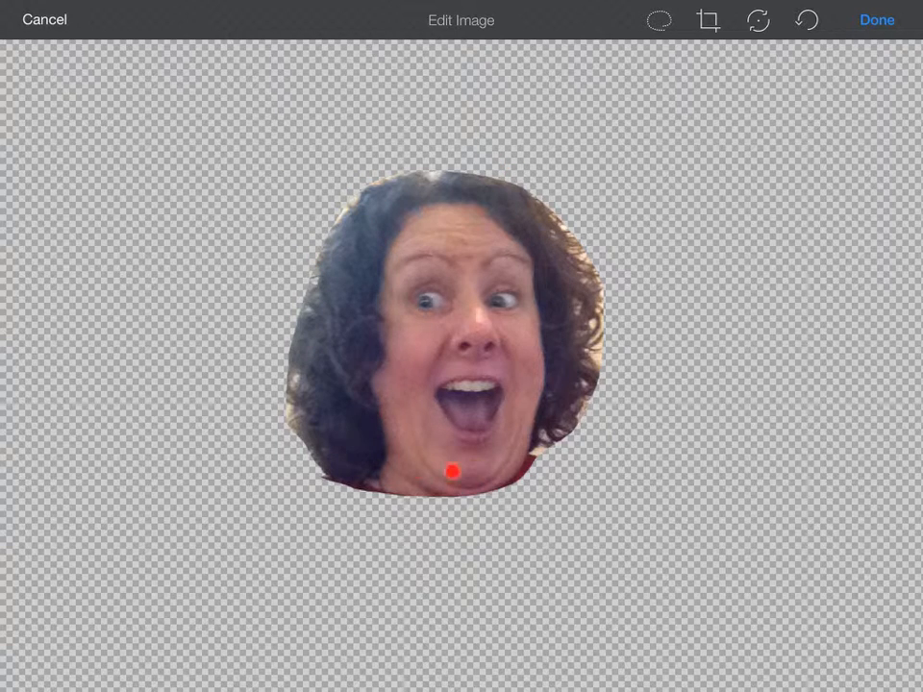
# Place the cut-out head on the blank slide and pick red in the colour palette.
pyautogui.moveTo(452, 470); pyautogui.dragTo(442, 442)
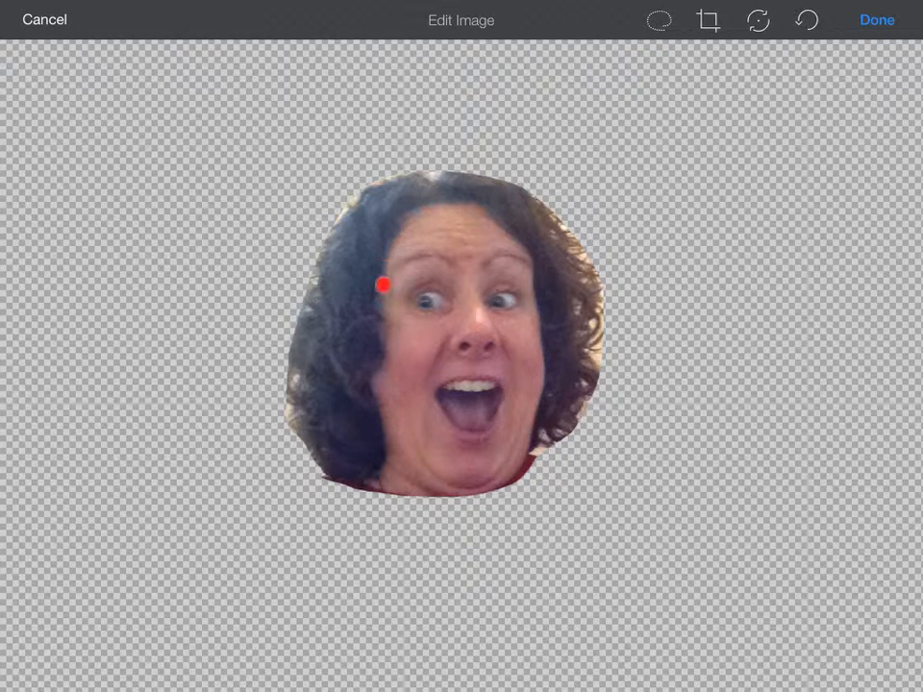
pyautogui.moveTo(381, 284); pyautogui.dragTo(546, 276)
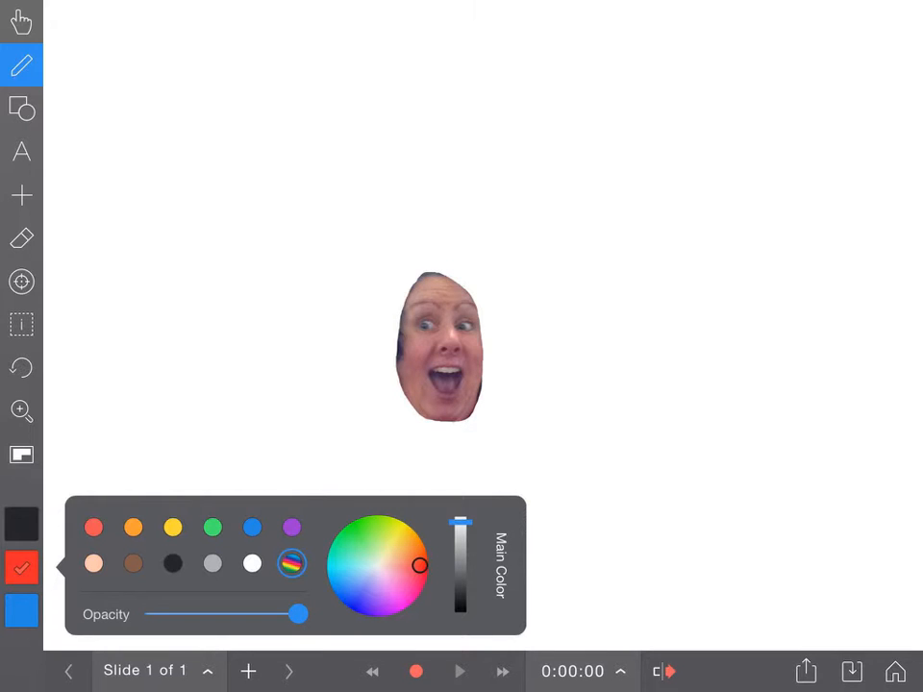
# Pick the medium stroke thickness for the pen.
pyautogui.click(21, 64)
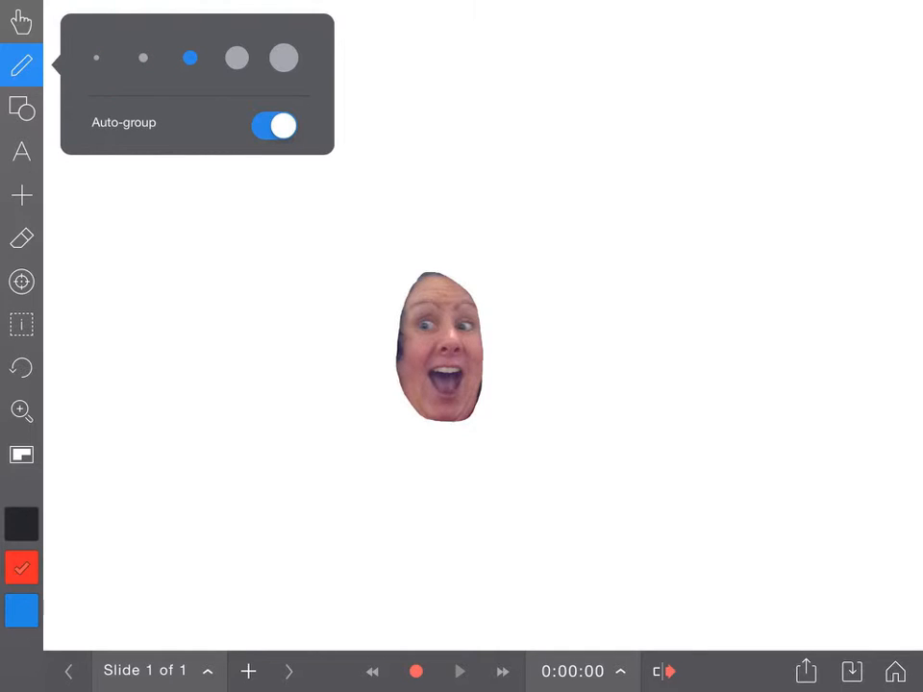
# Draw Thing 1, the striped-hat Cat and the goldfish bowl around the selfie faces.
pyautogui.click(169, 65)
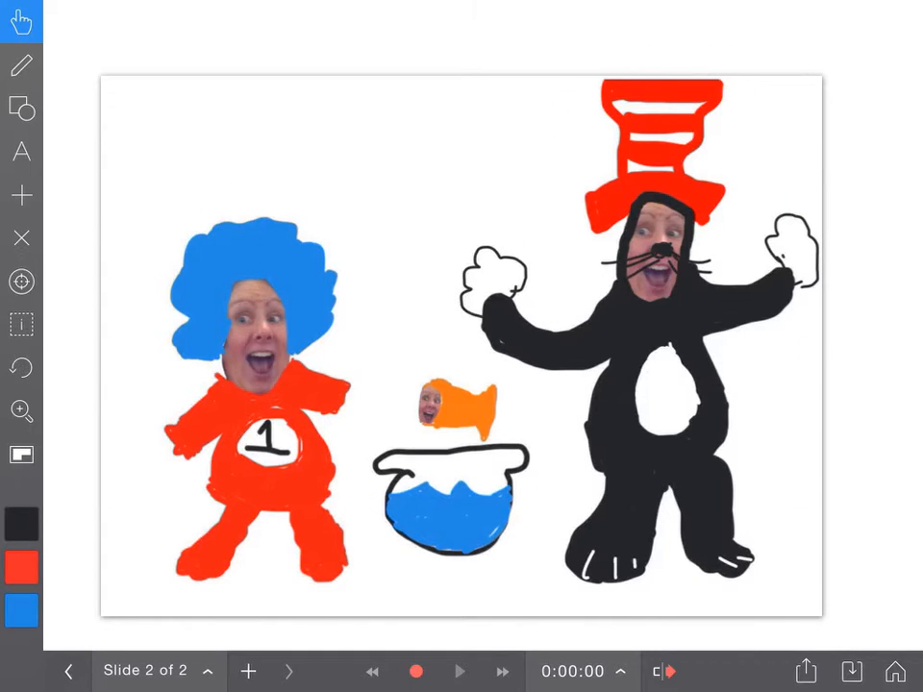
# Open Export your project set to Video with all slides selected.
pyautogui.click(398, 387)
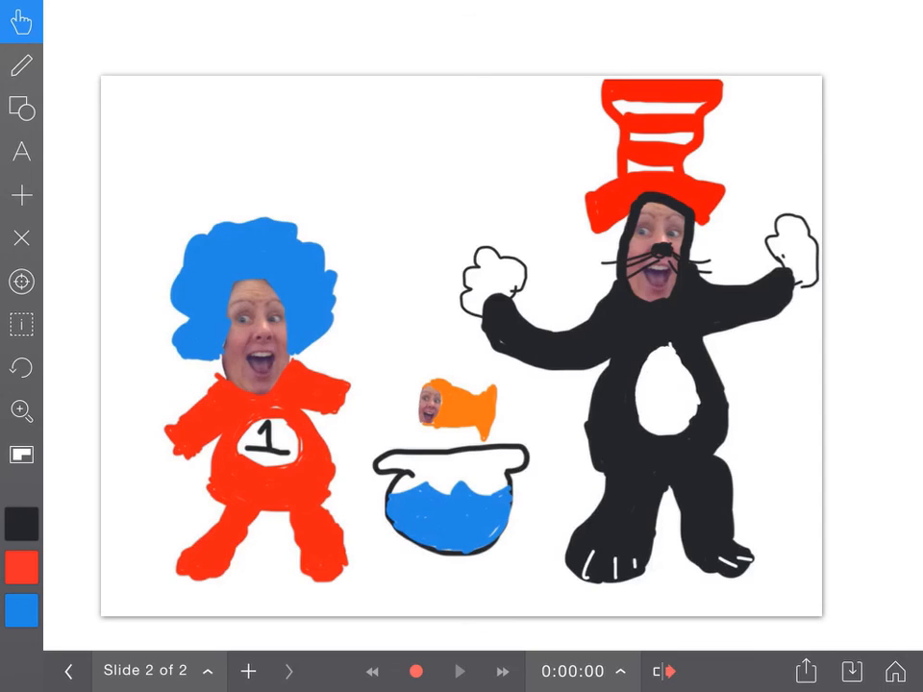
pyautogui.click(805, 670)
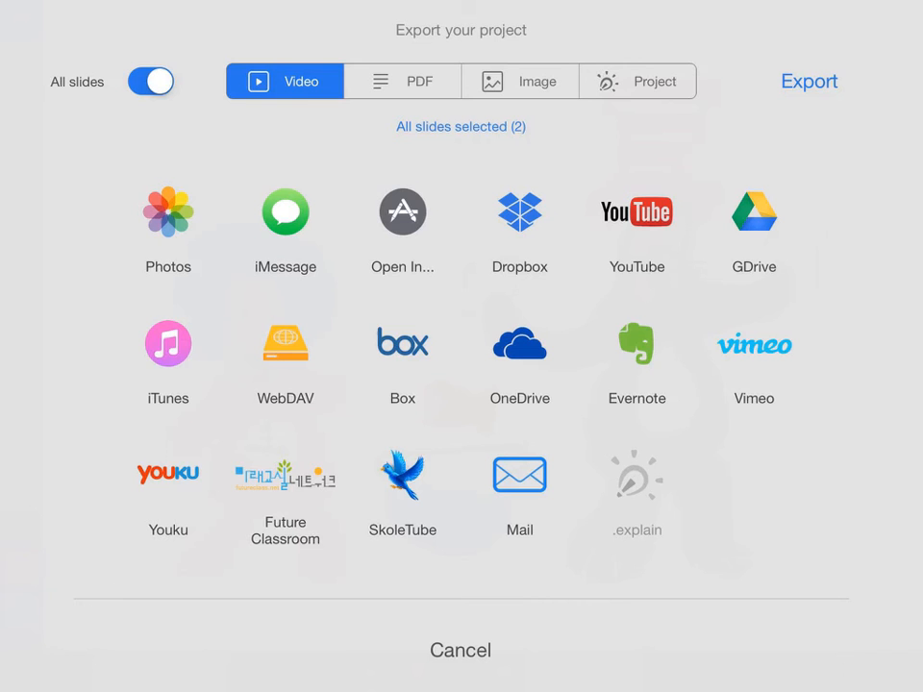